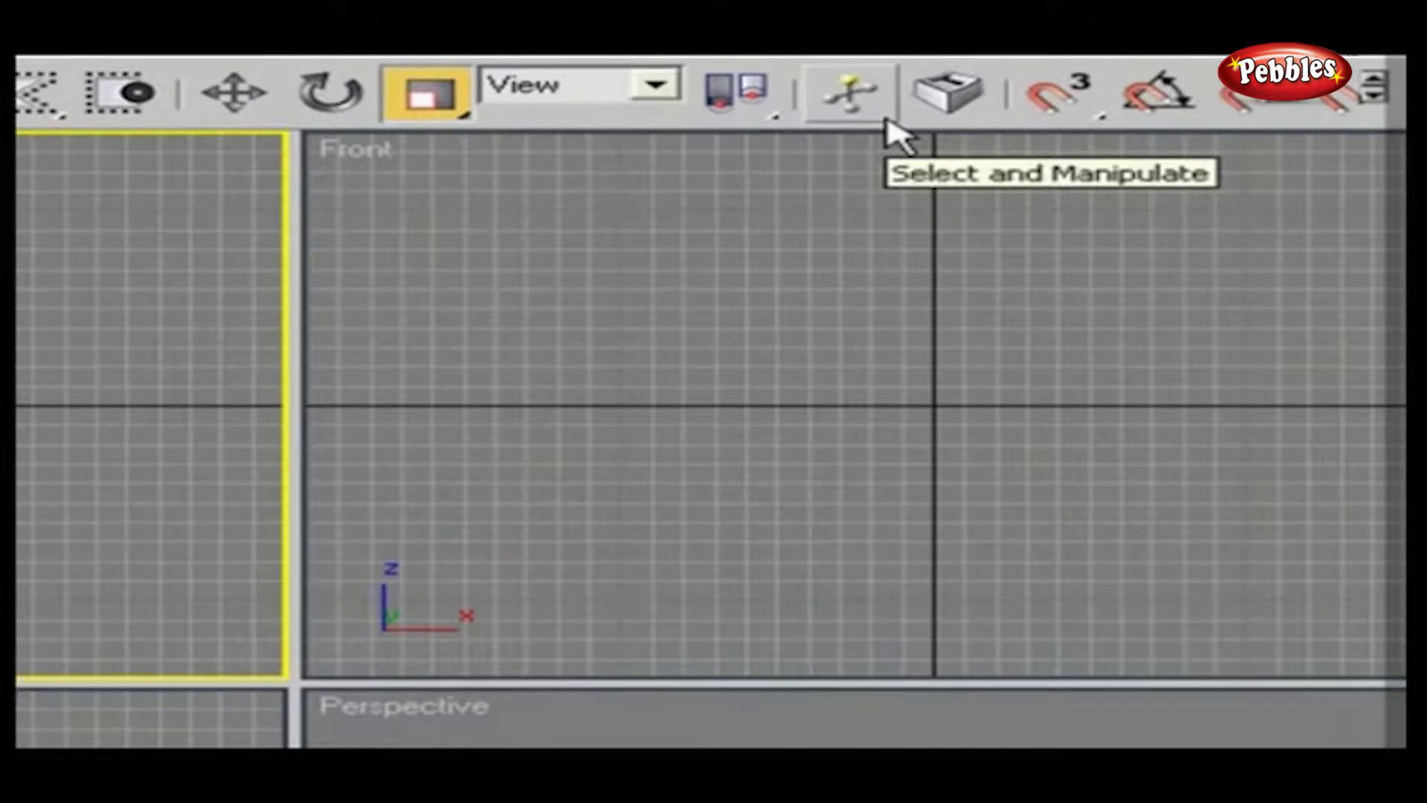
mouse_move(654, 86)
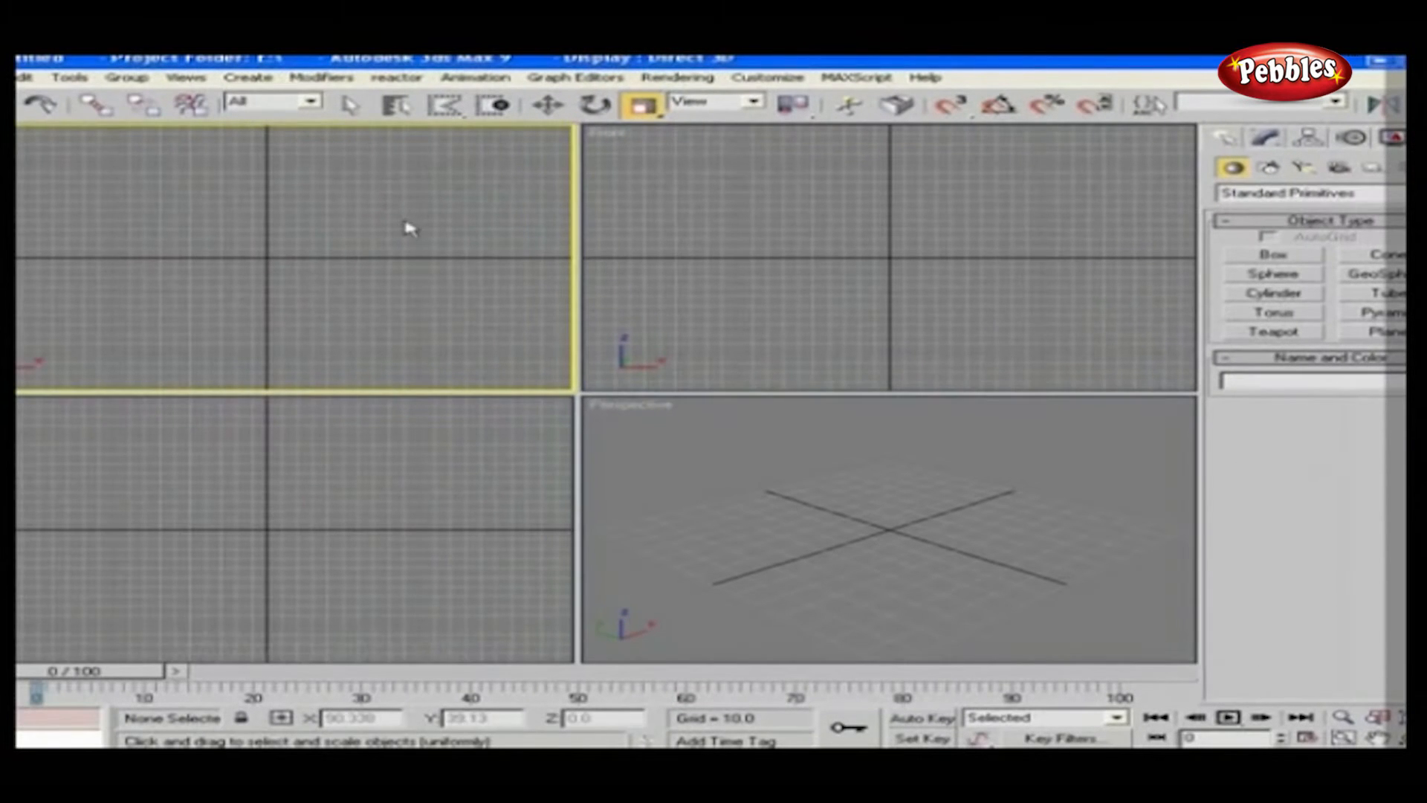
Step: Select the green box and move it slightly right along the X axis
click(1272, 254)
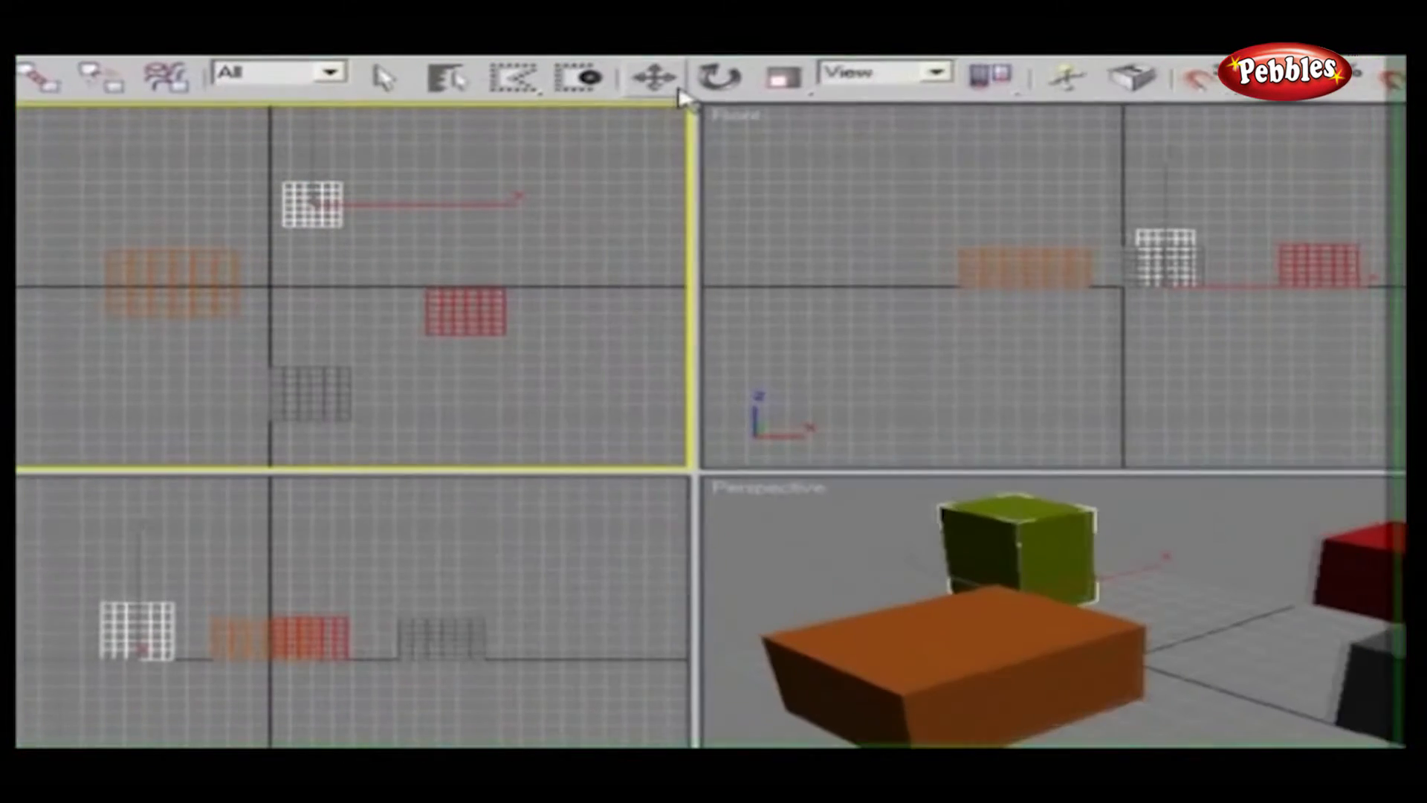
mouse_move(651, 75)
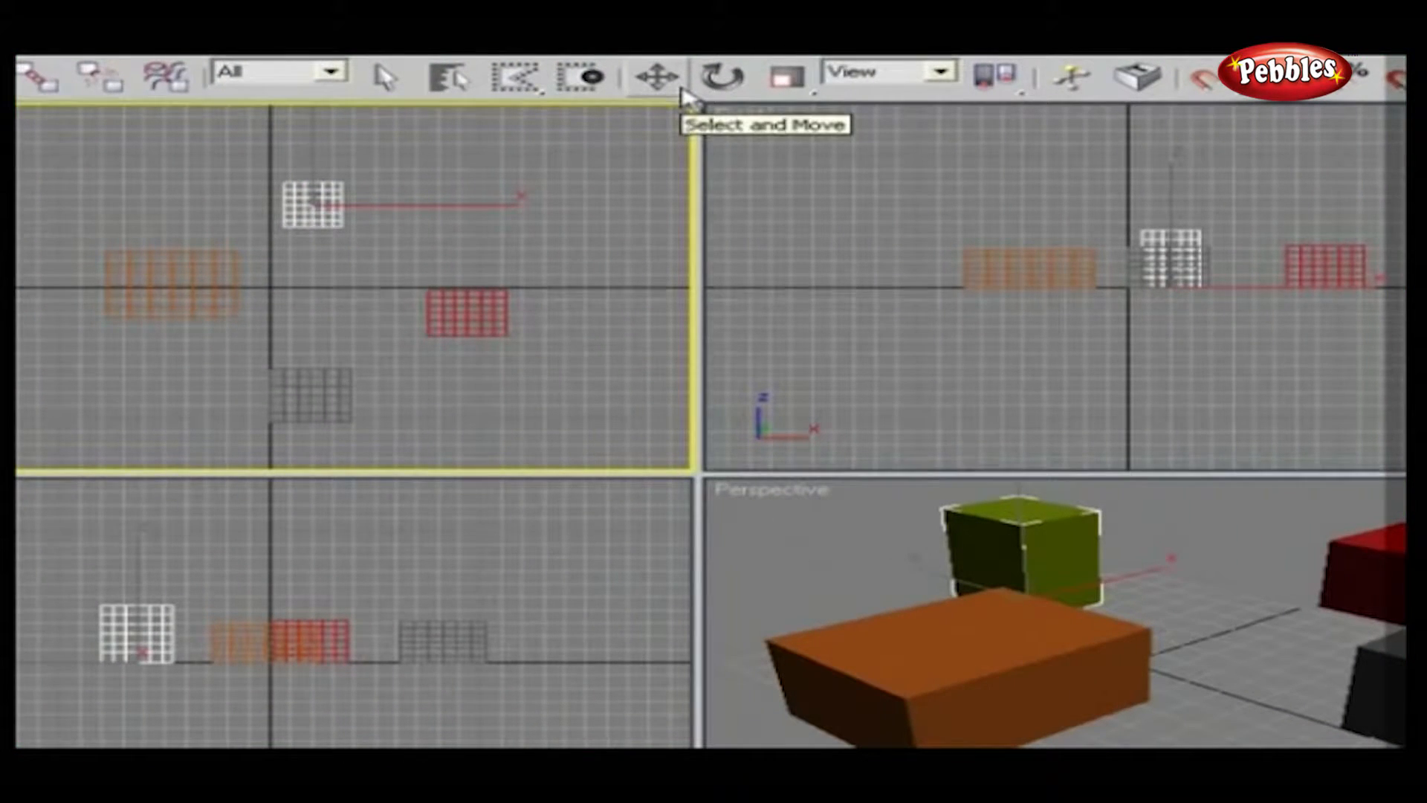
click(655, 75)
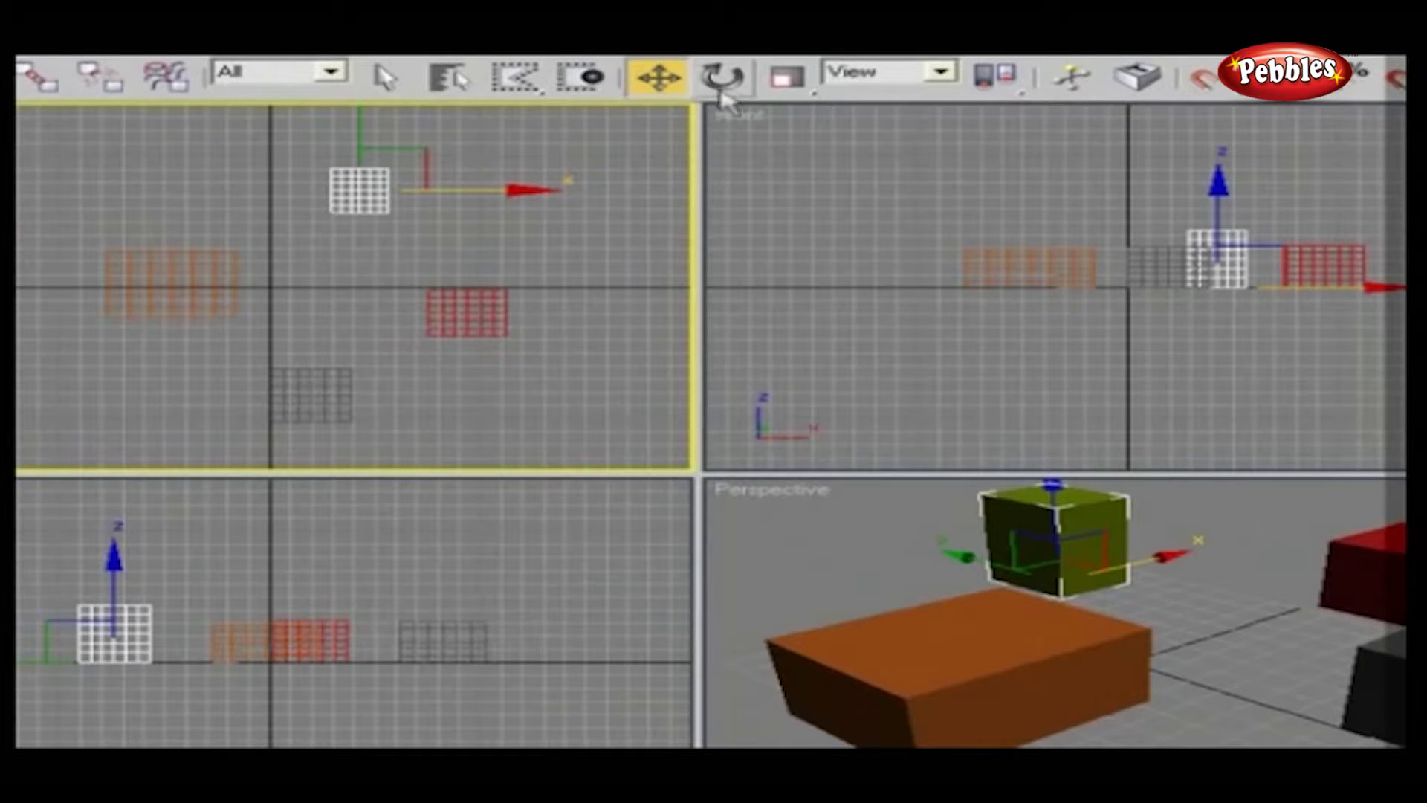
Step: Rotate the green box so it tilts over at an angle in all viewports
click(722, 76)
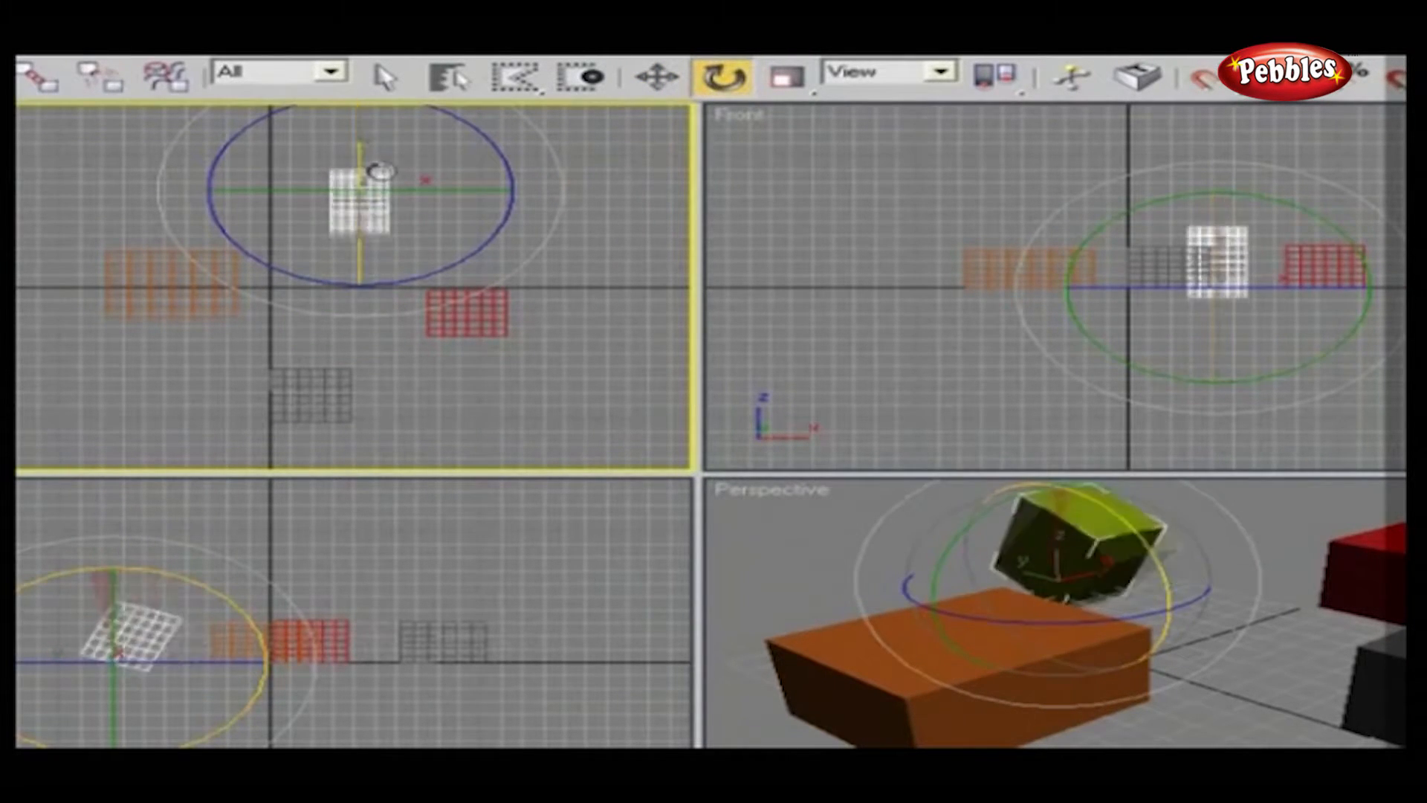
drag(373, 188, 460, 187)
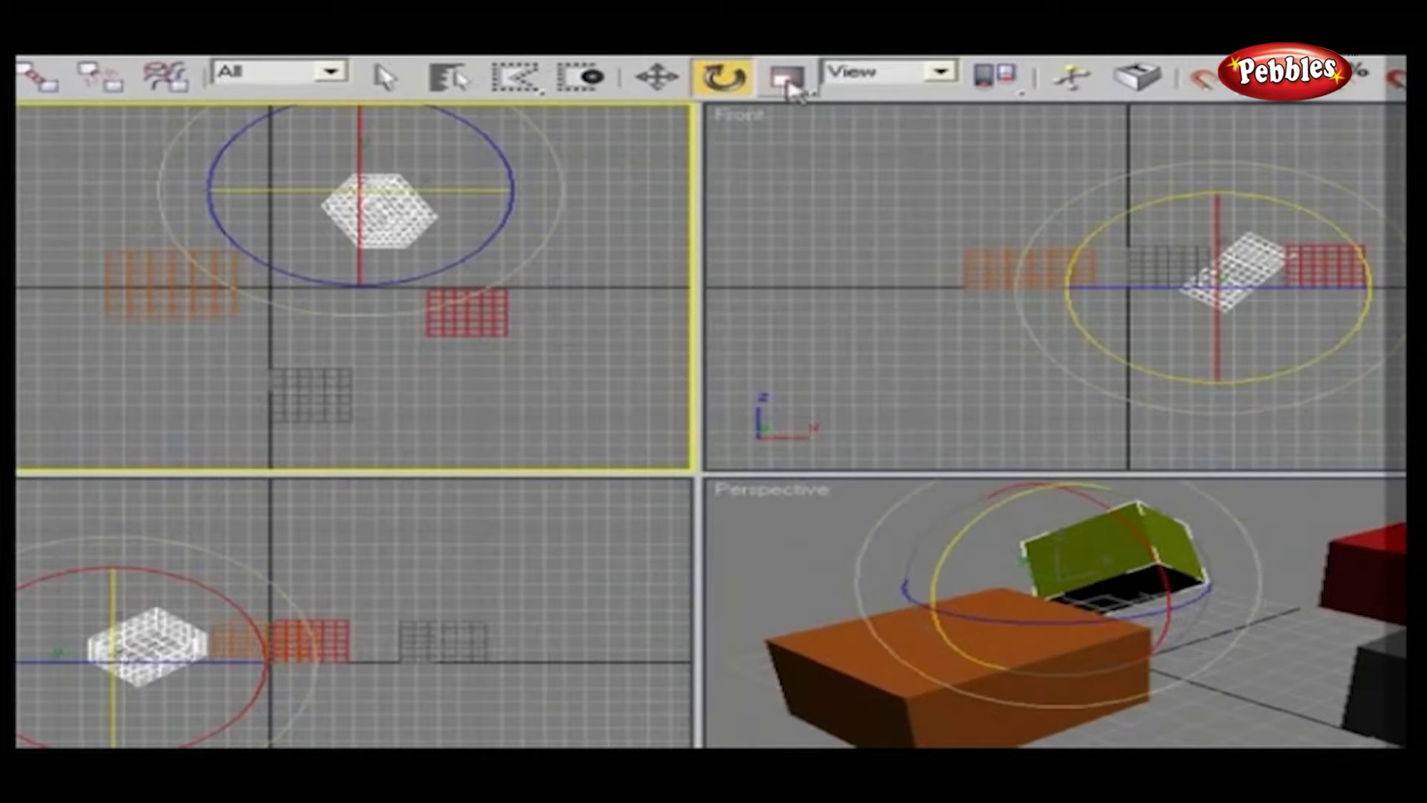
Step: Uniformly scale the tilted green box so it ends up noticeably larger
click(781, 74)
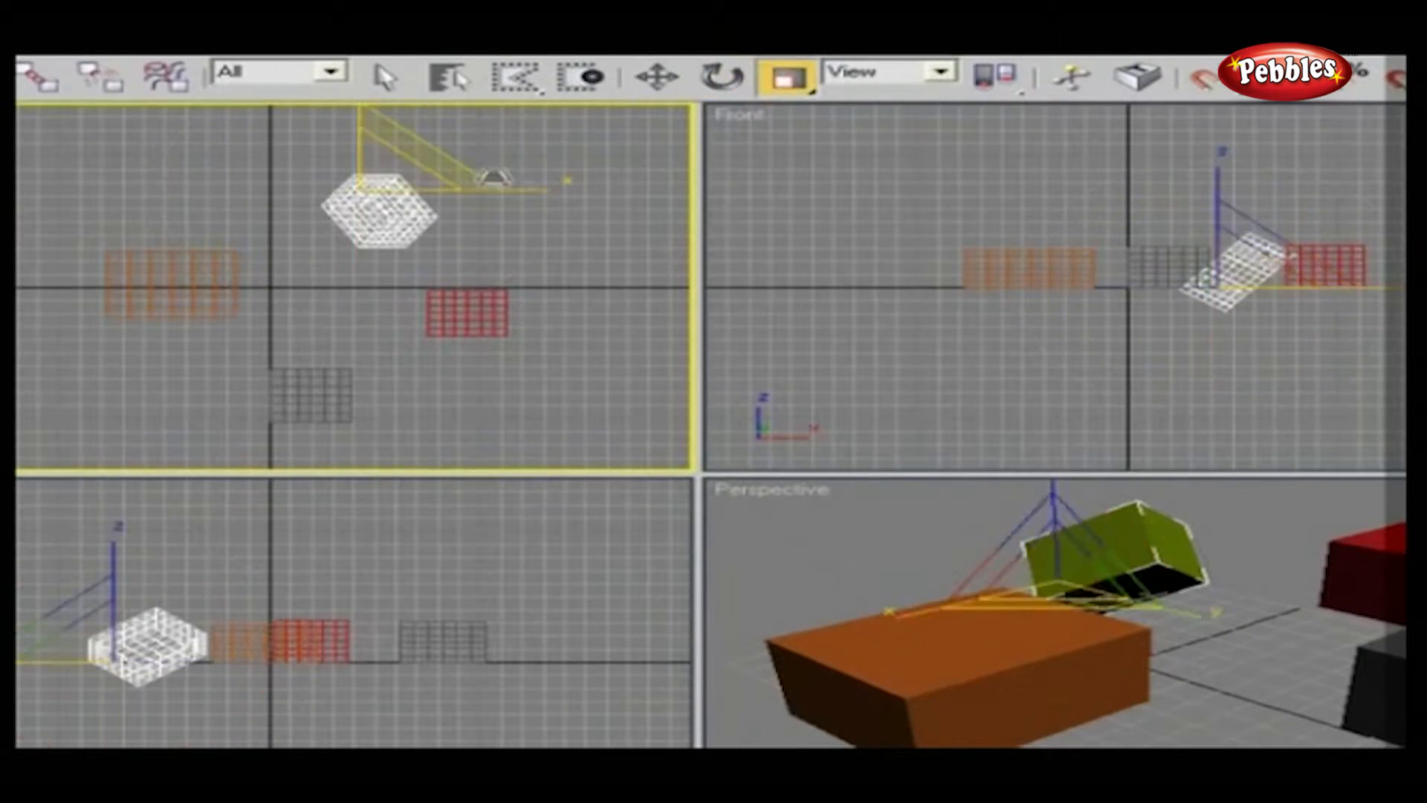
click(783, 74)
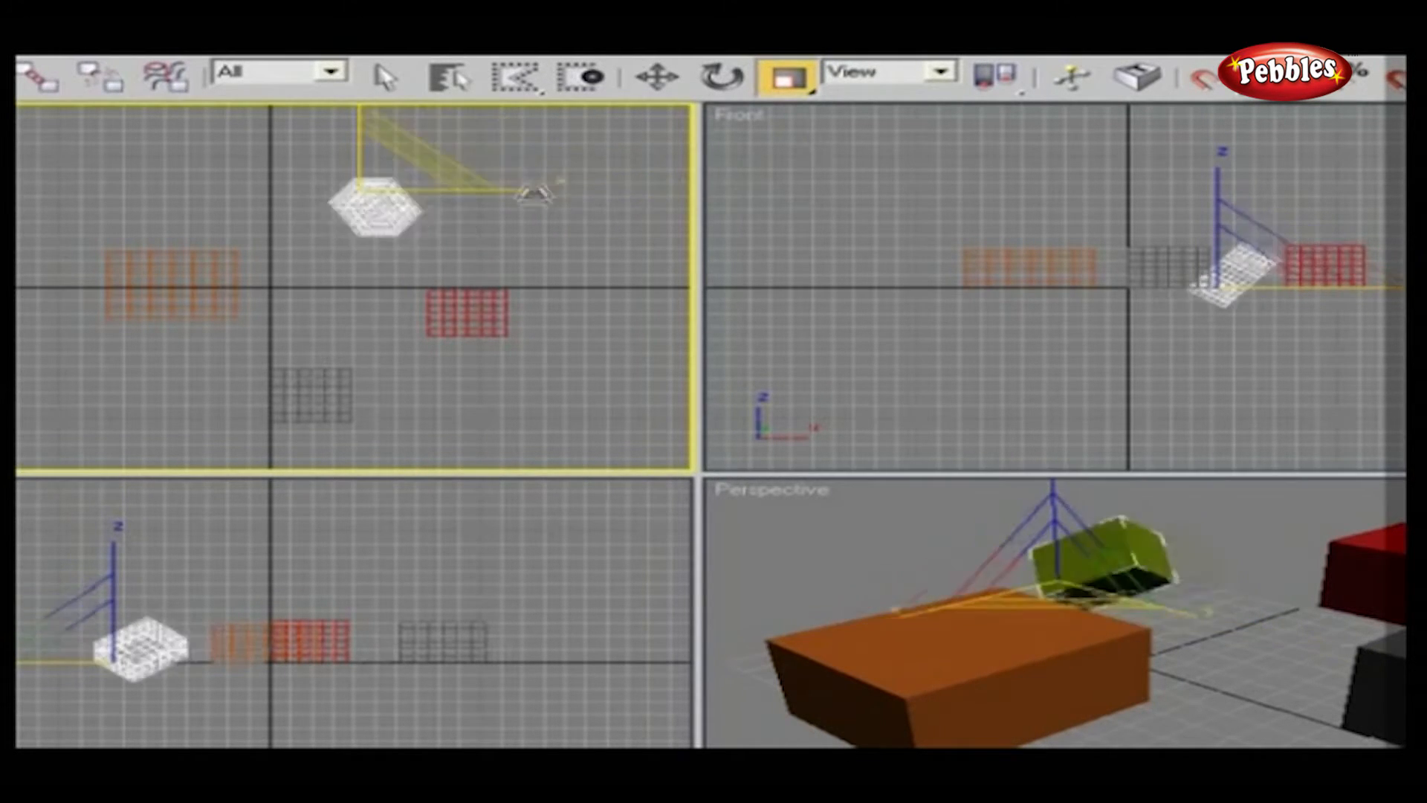
click(781, 75)
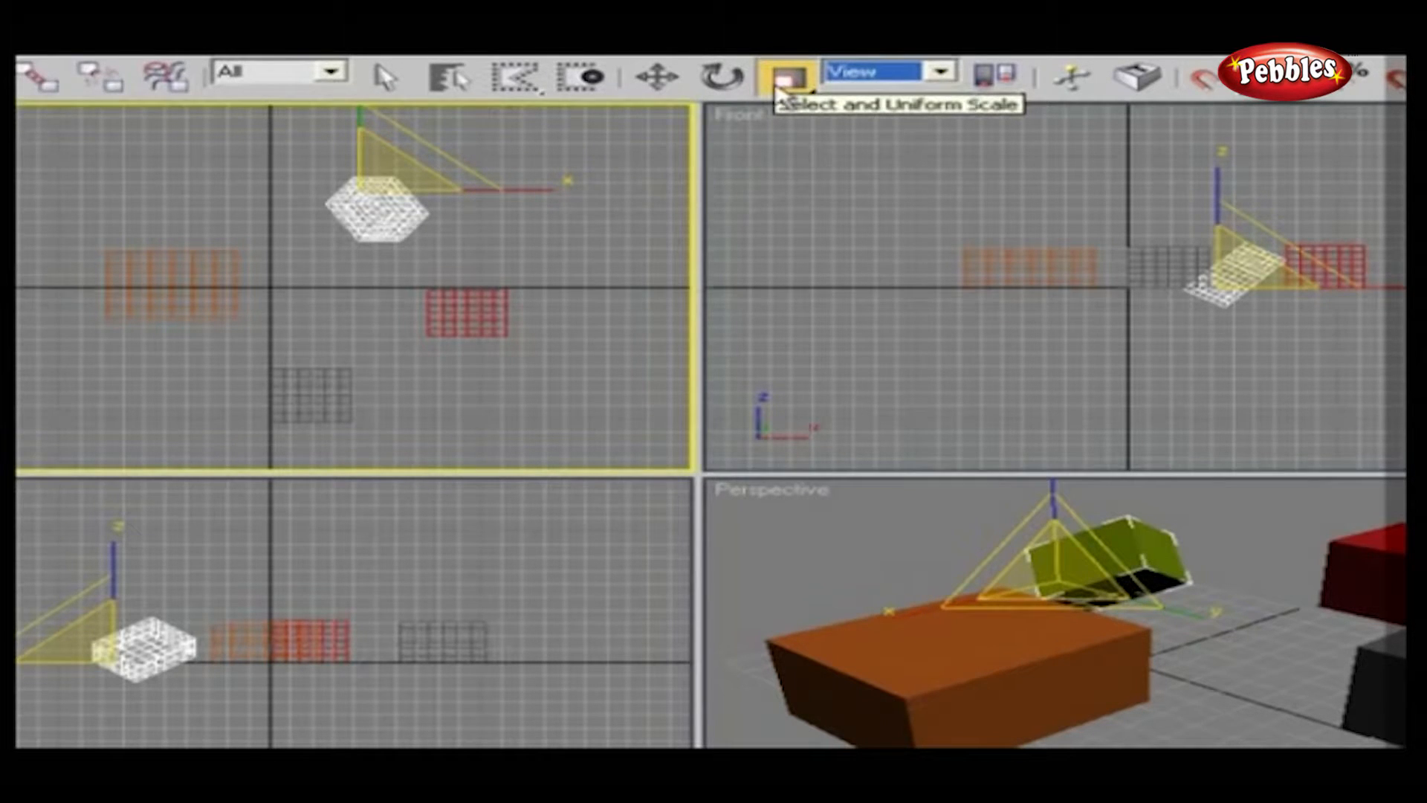
Step: Explore the Scale flyout and pick the non-uniform scaling variant
click(784, 75)
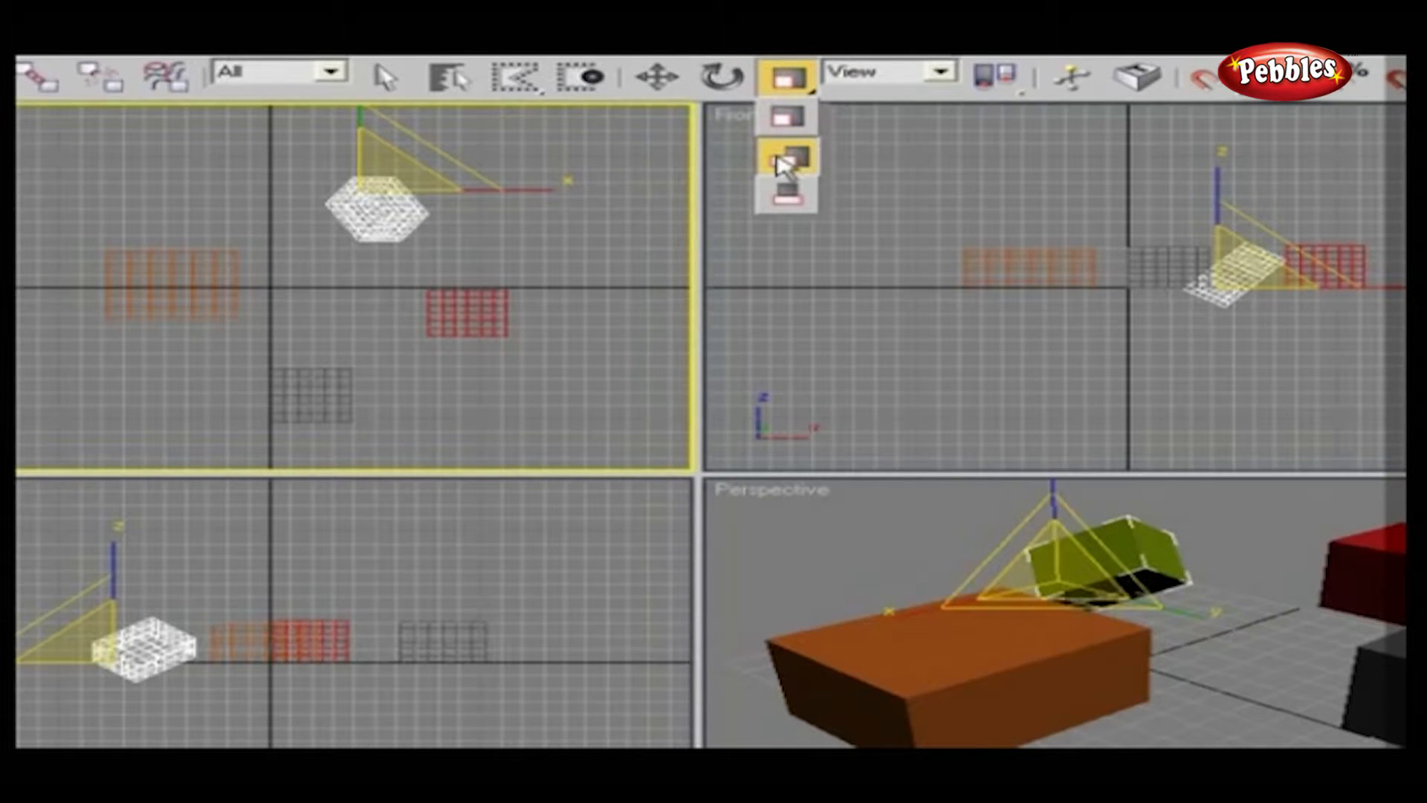
click(785, 160)
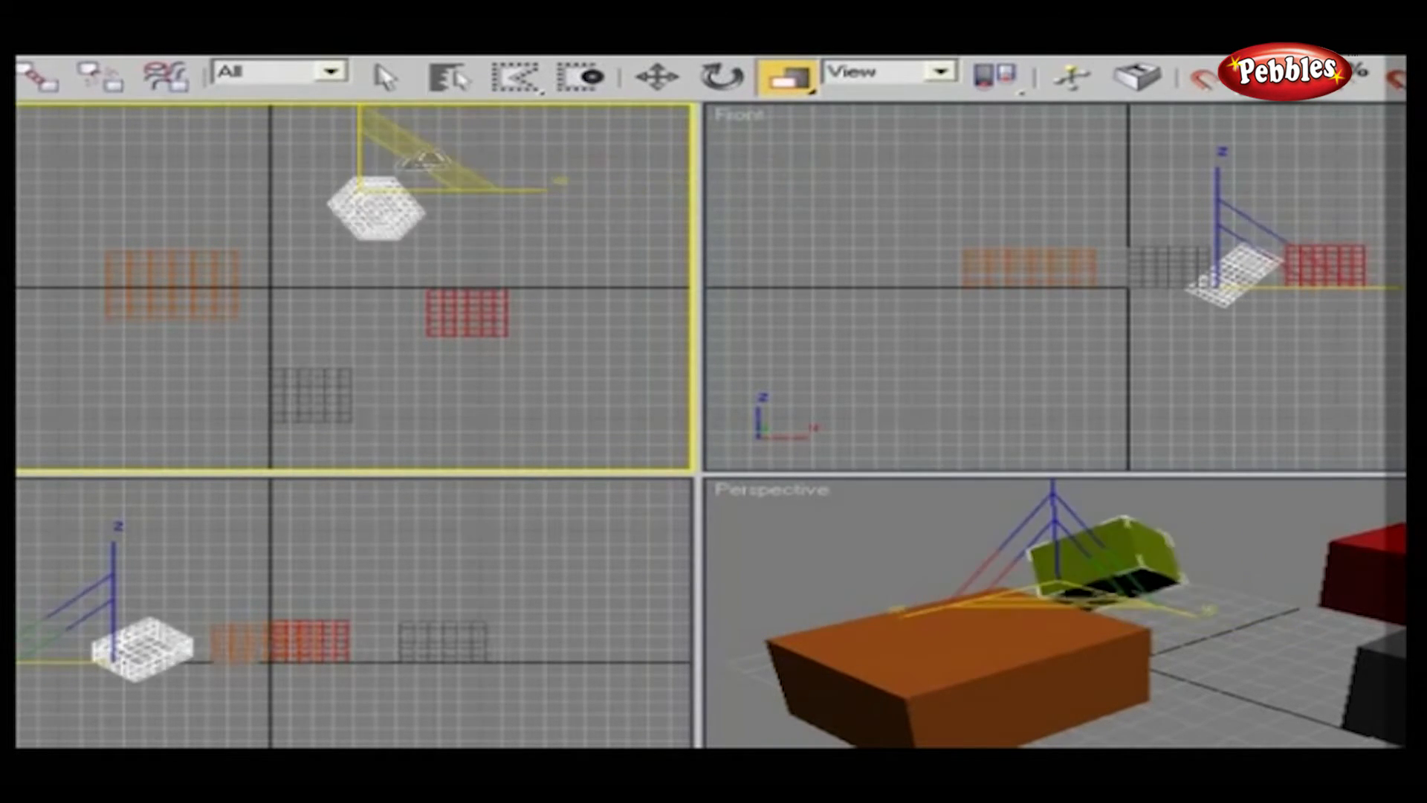
click(783, 76)
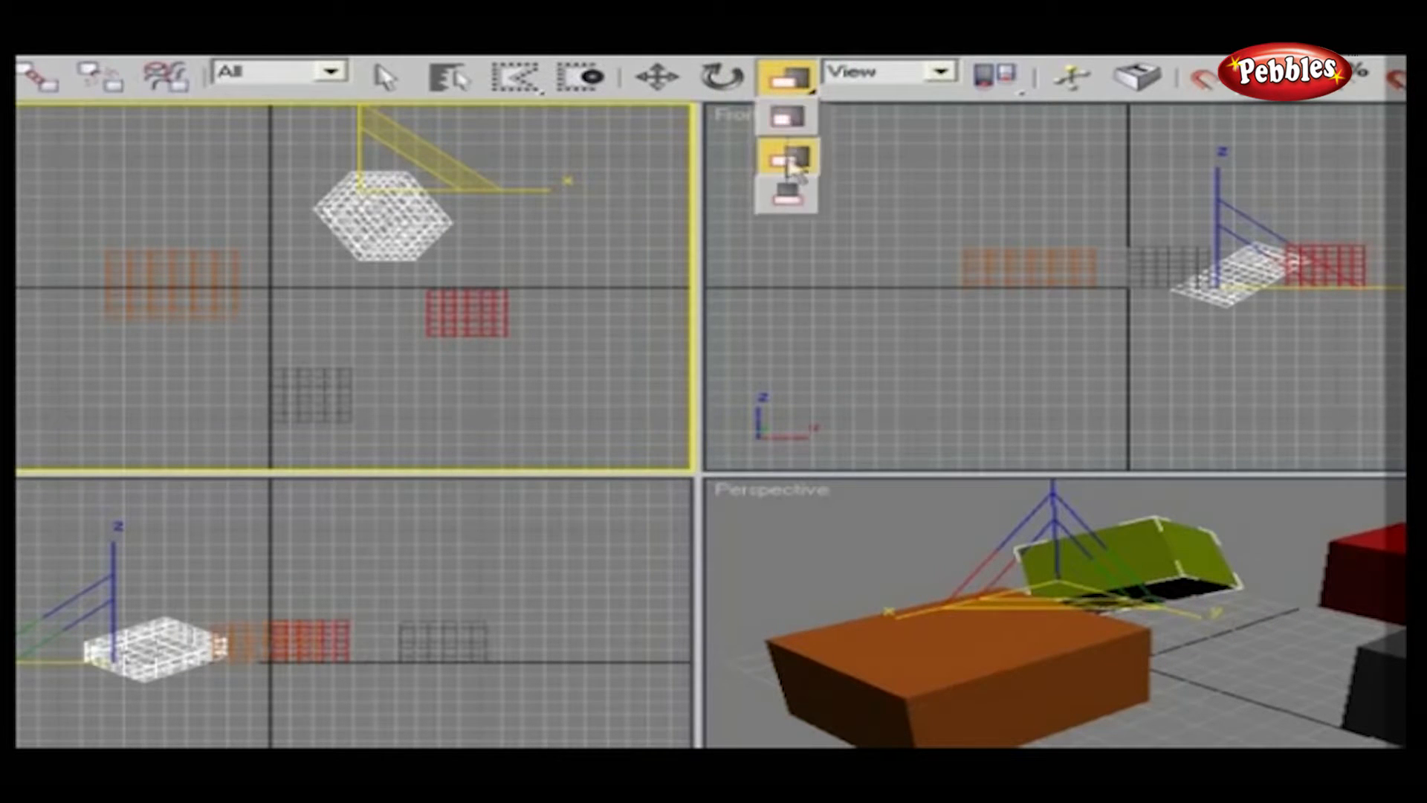
Step: Switch to Select and Squash so the green box flattens and spreads wide
click(785, 157)
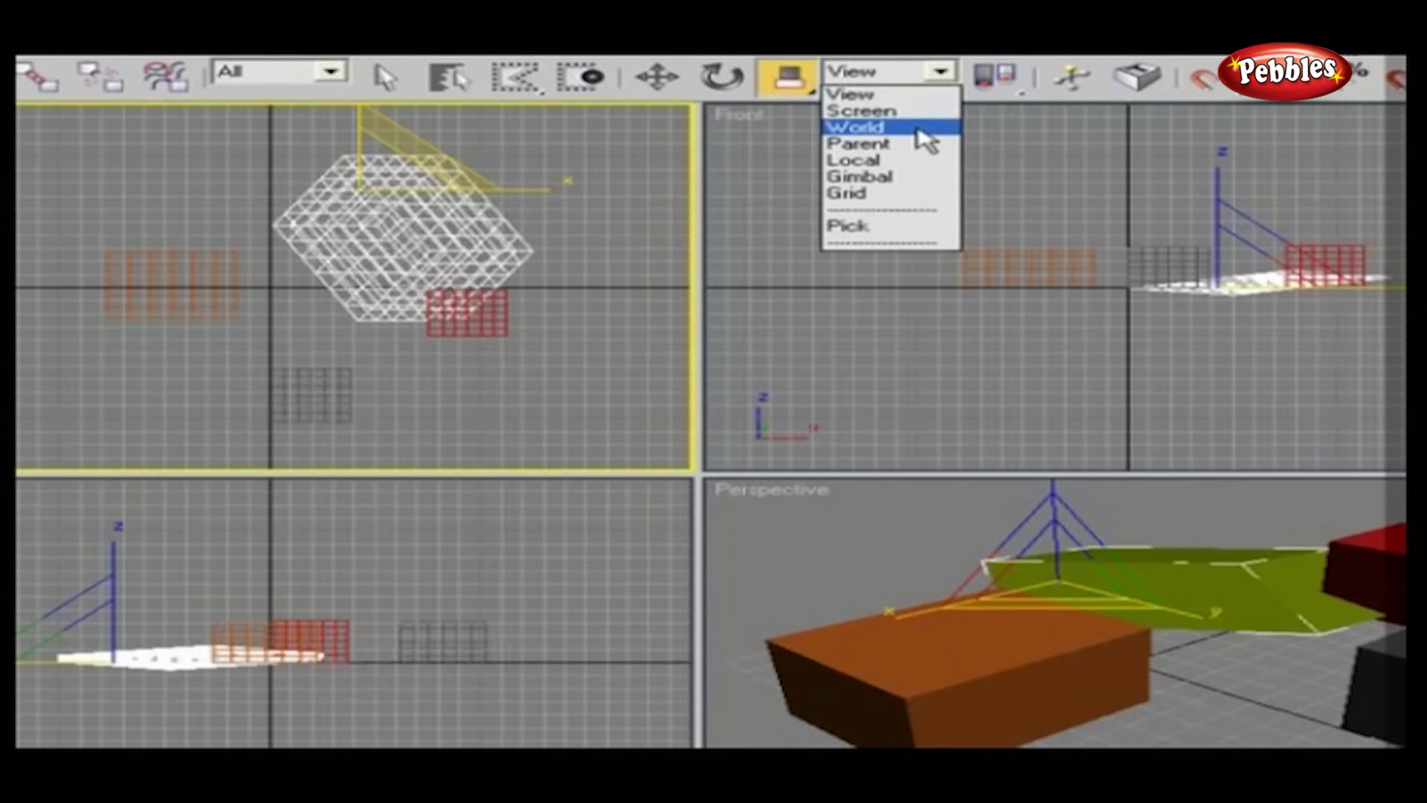
mouse_move(935, 95)
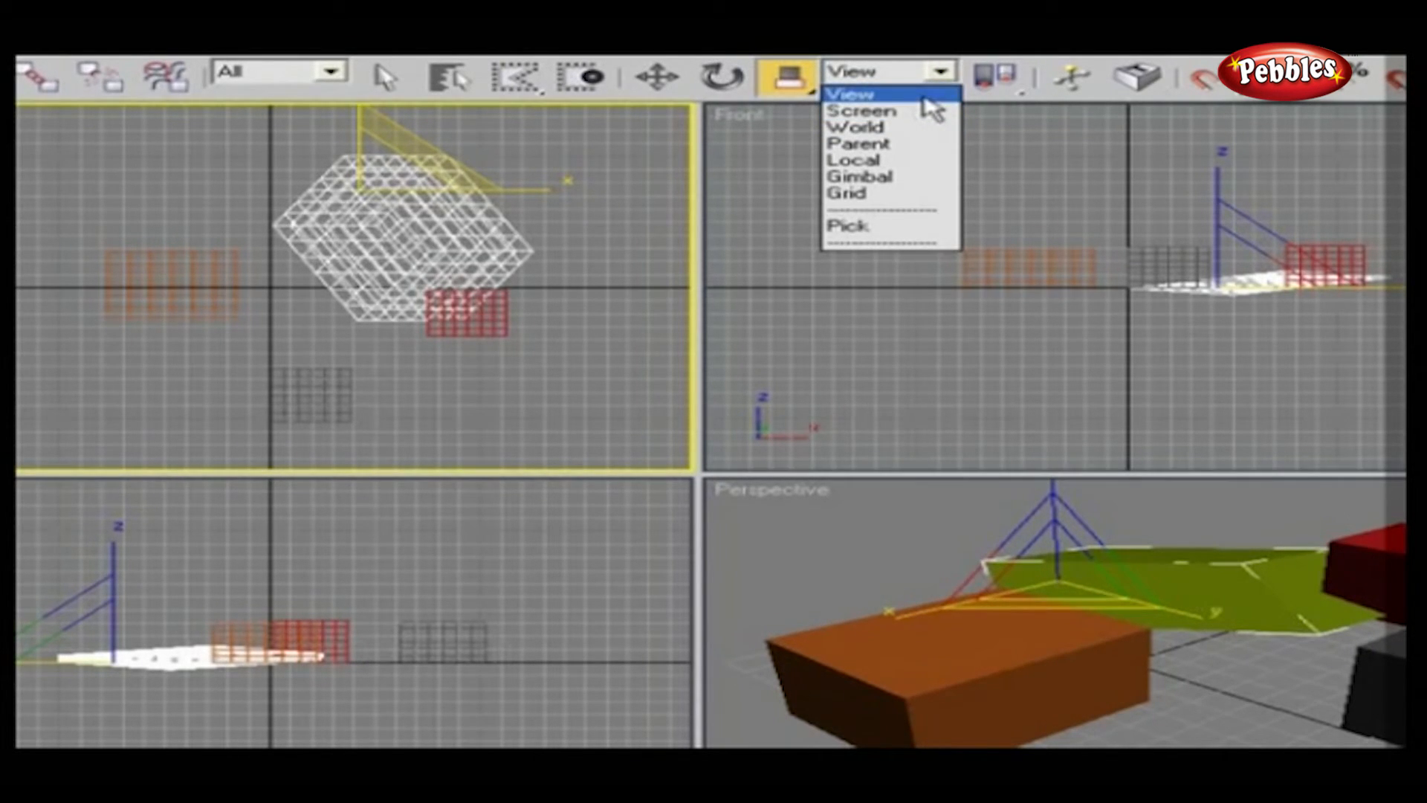
mouse_move(928, 104)
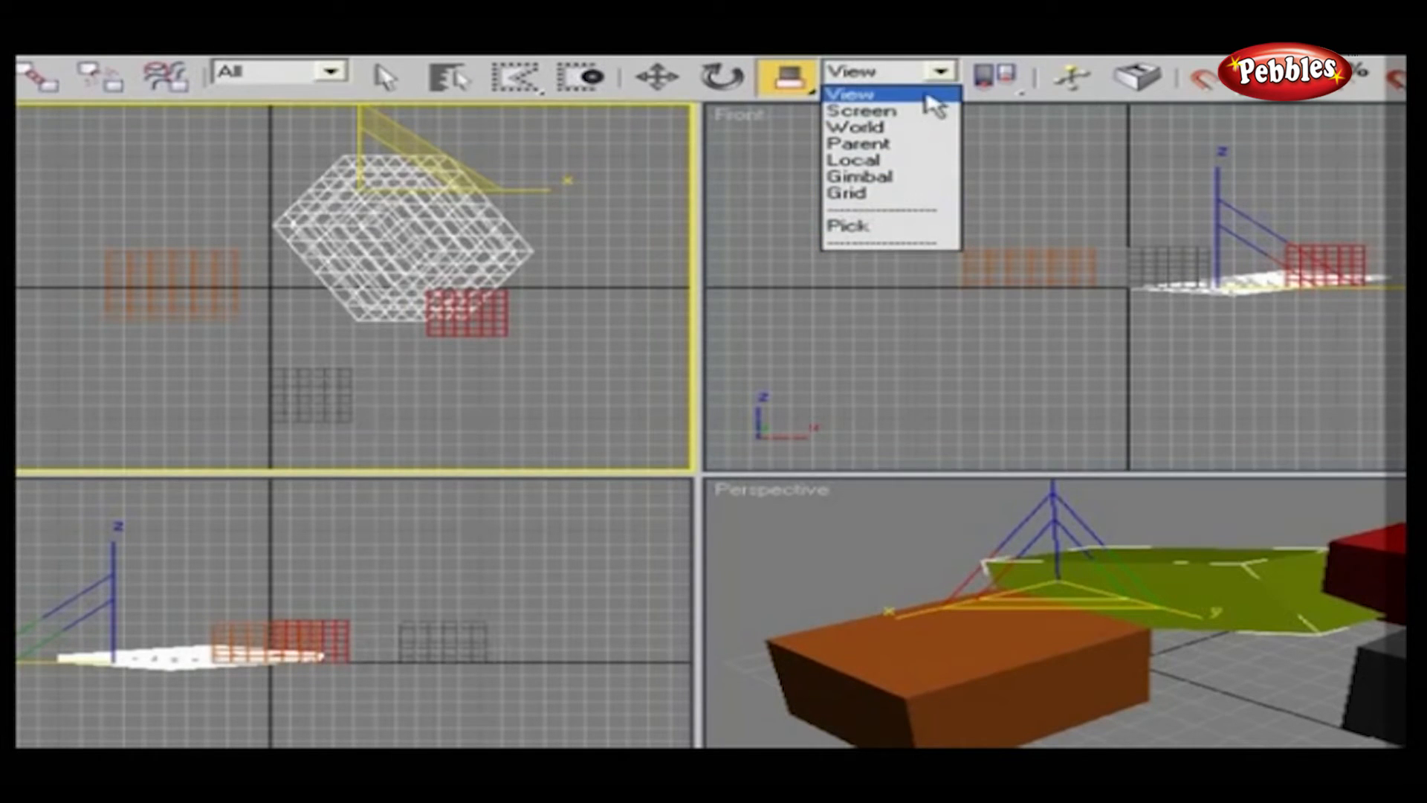